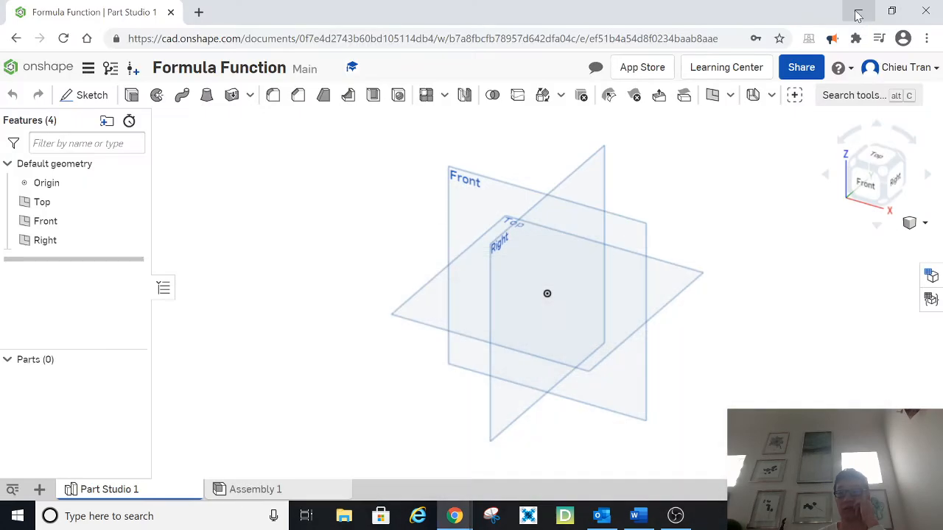
mouse_move(717, 428)
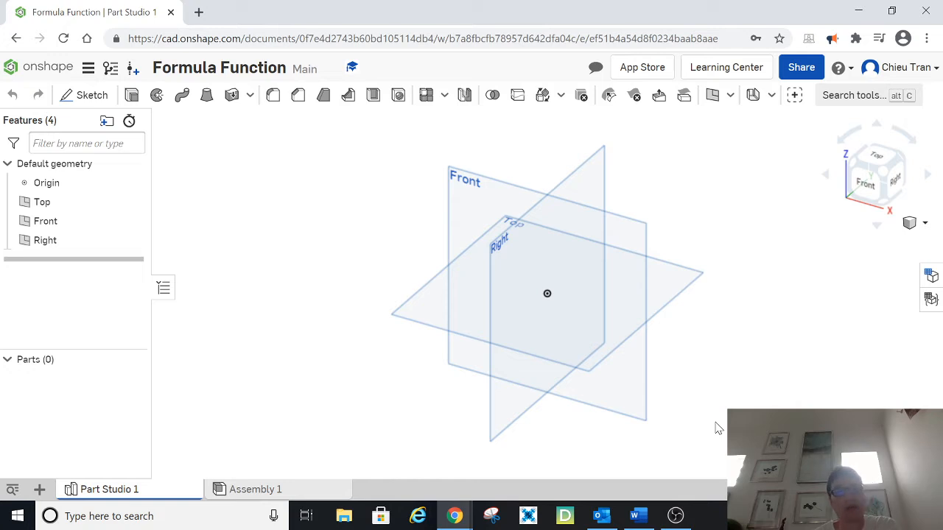
mouse_move(816, 380)
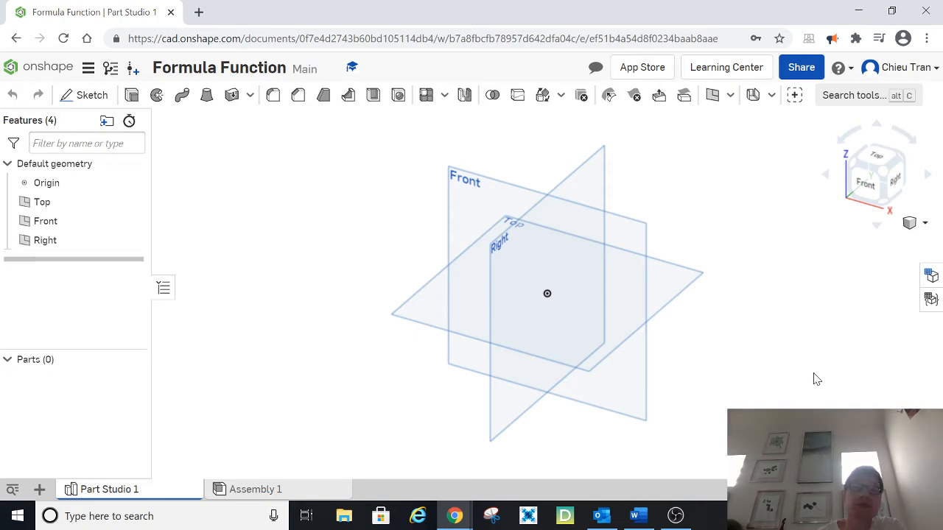
mouse_move(677, 271)
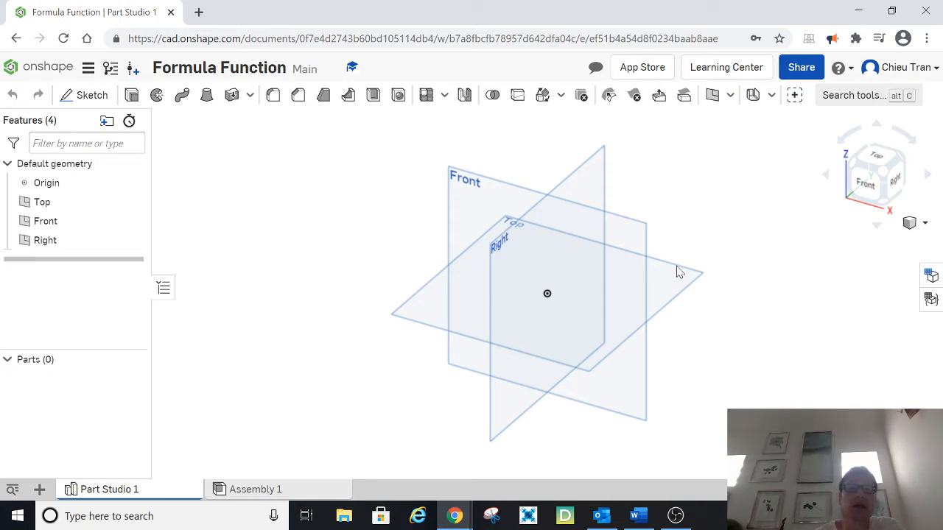
mouse_move(312, 223)
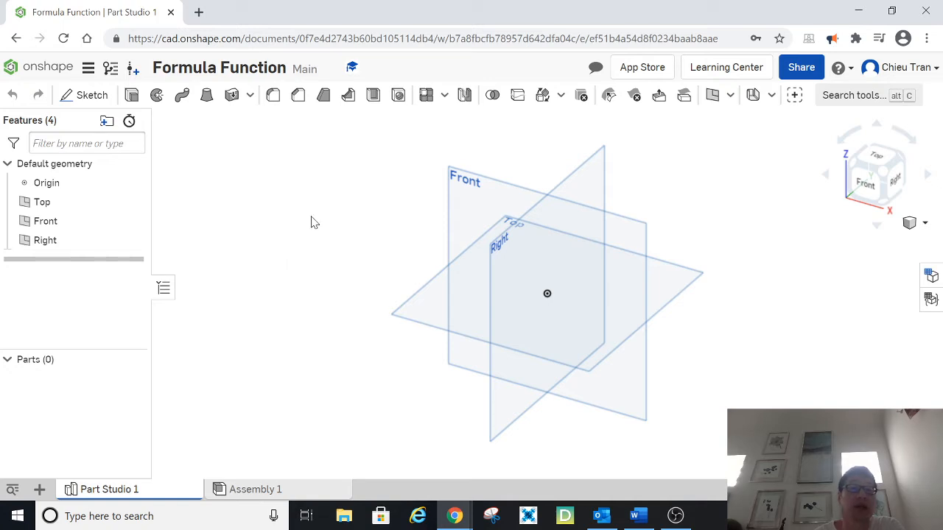
mouse_move(91, 95)
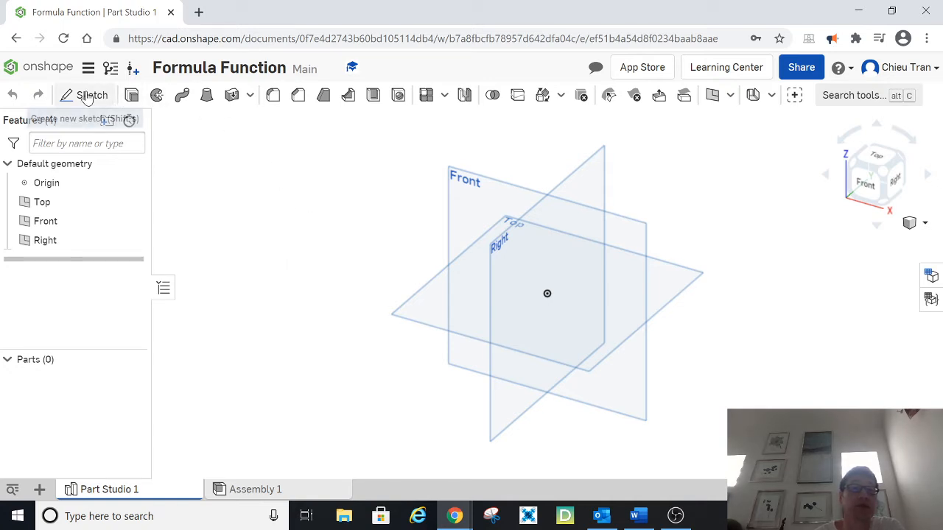
Sketch a spline on the Front plane from left of the origin upward, then select it for dimensioning
click(82, 94)
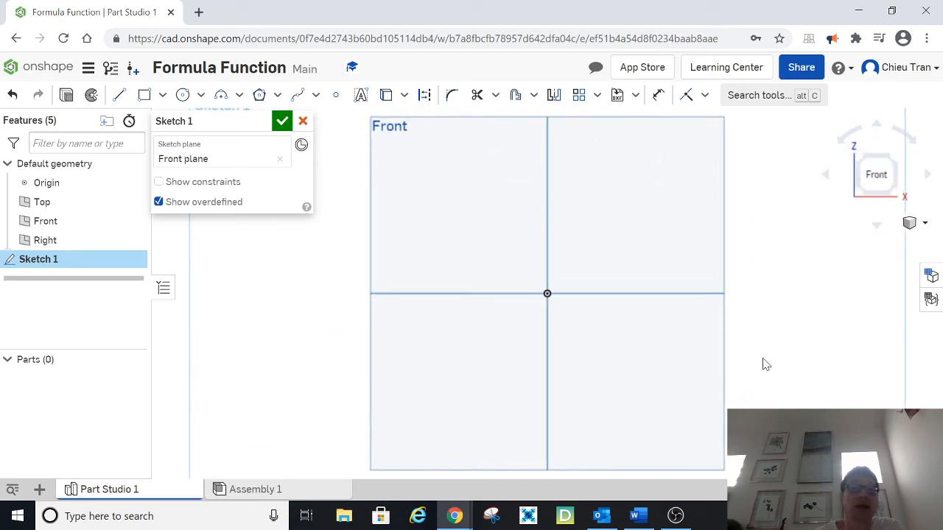
mouse_move(422, 410)
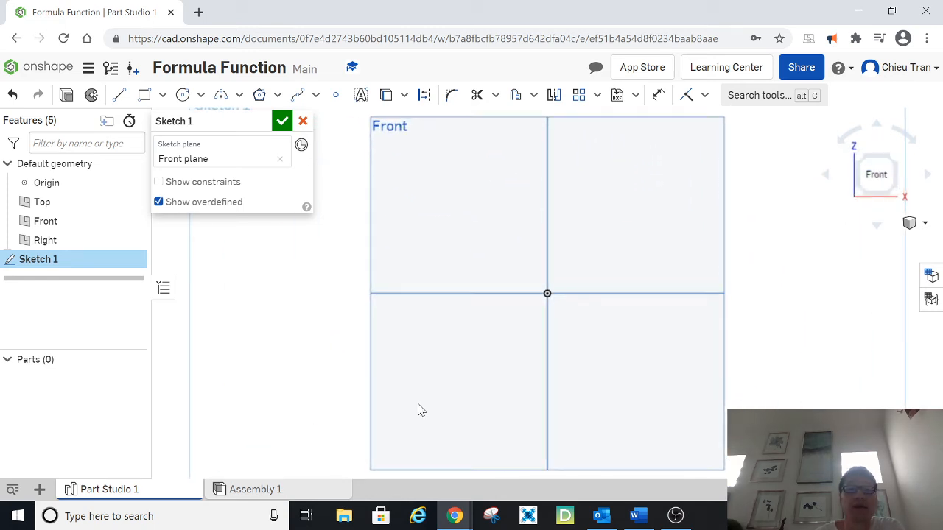
mouse_move(341, 280)
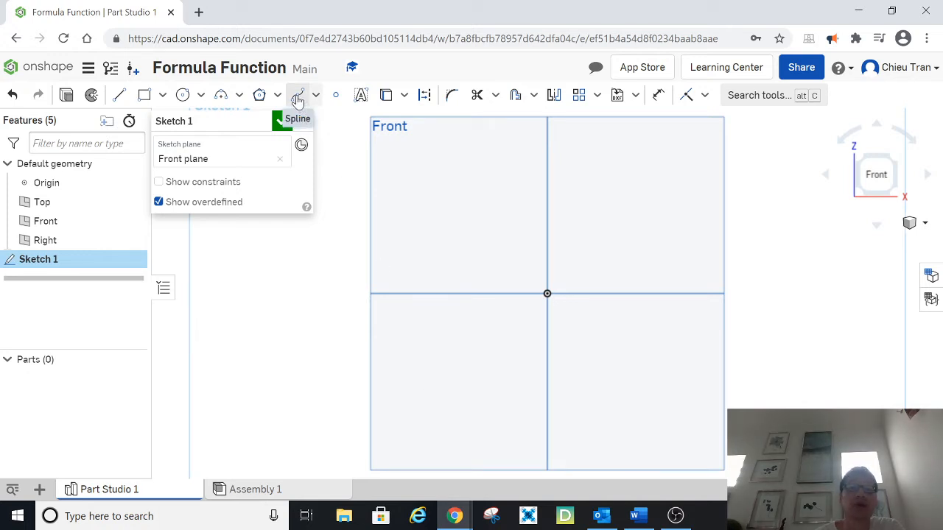
mouse_move(298, 94)
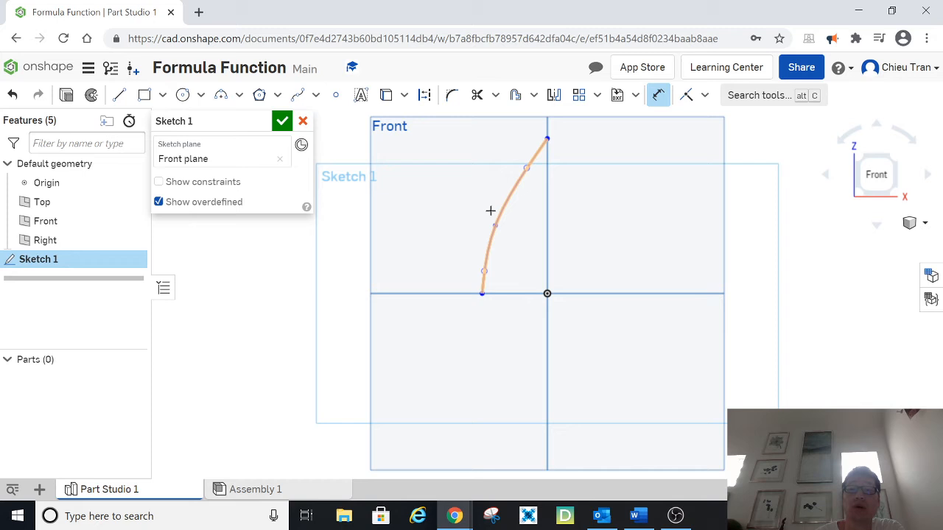
click(509, 213)
text(tan)
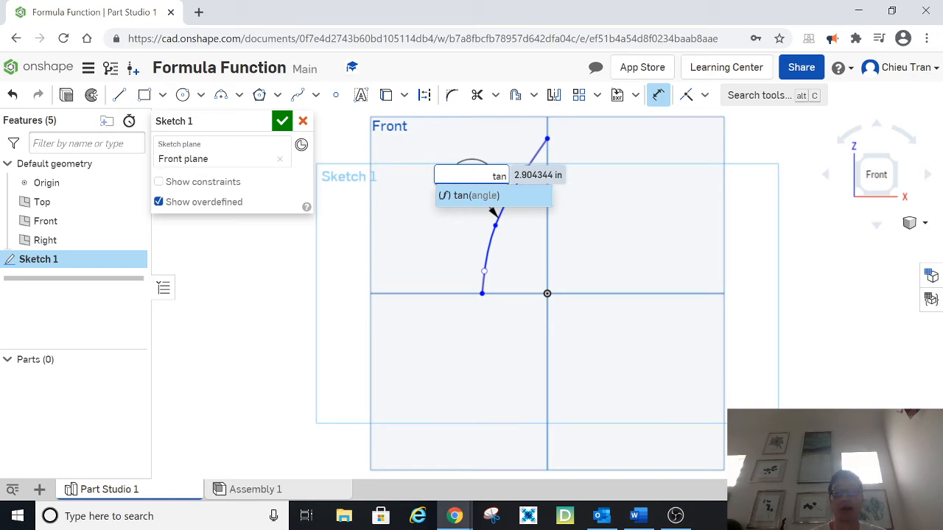
Drive the spline's dimension with the formula tan(45) so it evaluates to 1
click(494, 195)
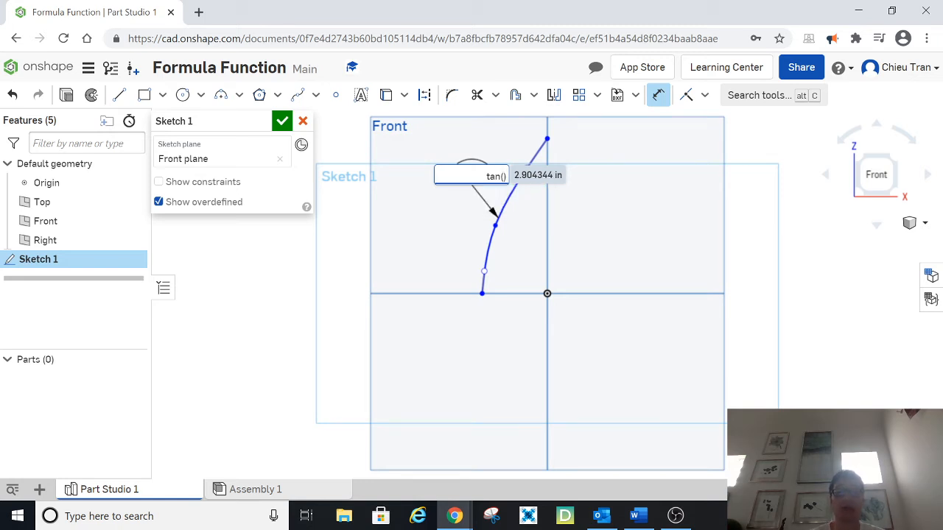
text(45)
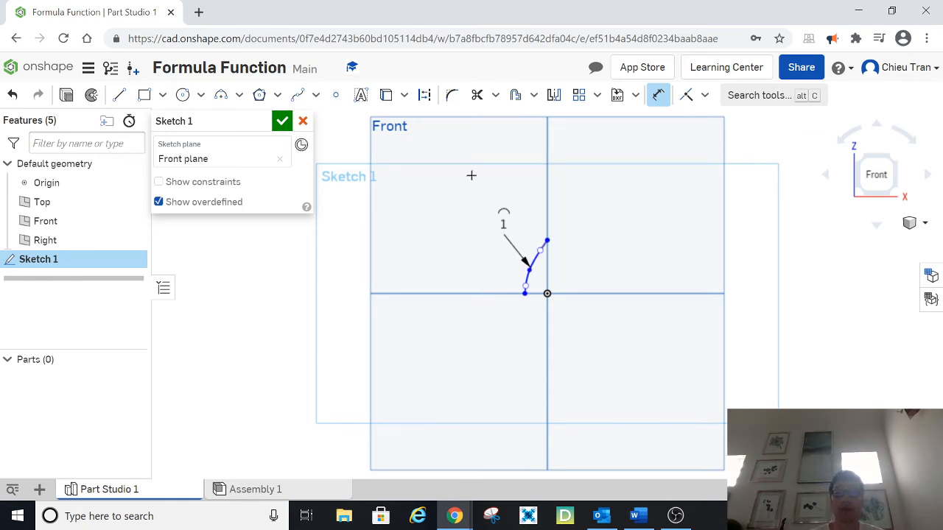
mouse_move(418, 145)
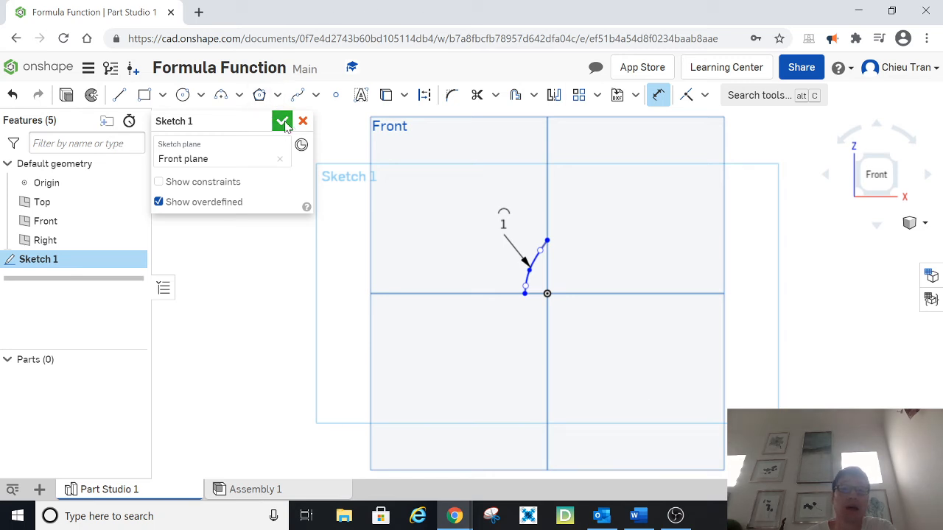
Accept Sketch 1 so it appears in the feature list with the short spline
click(283, 120)
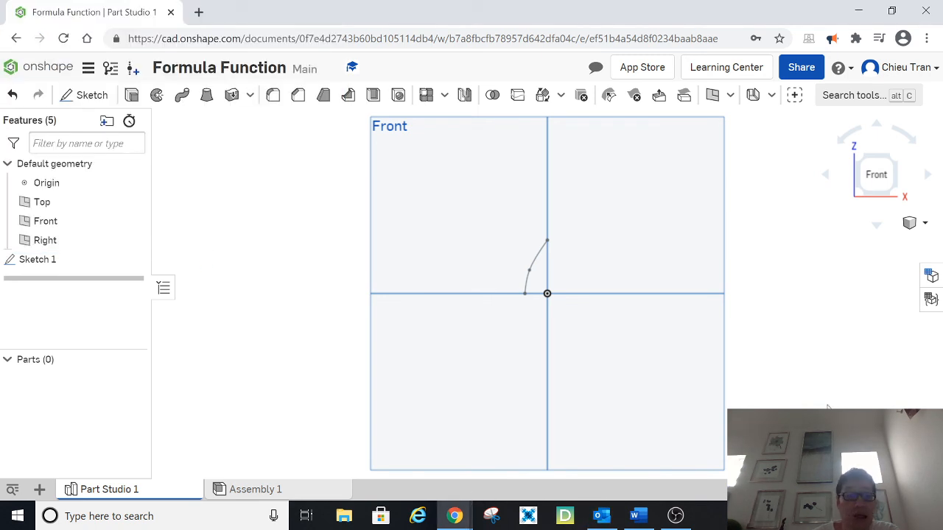
mouse_move(804, 371)
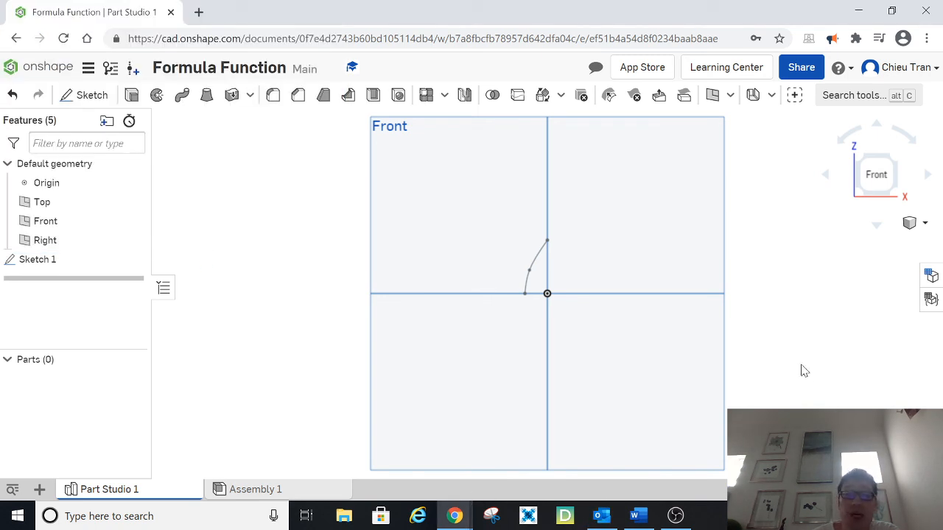